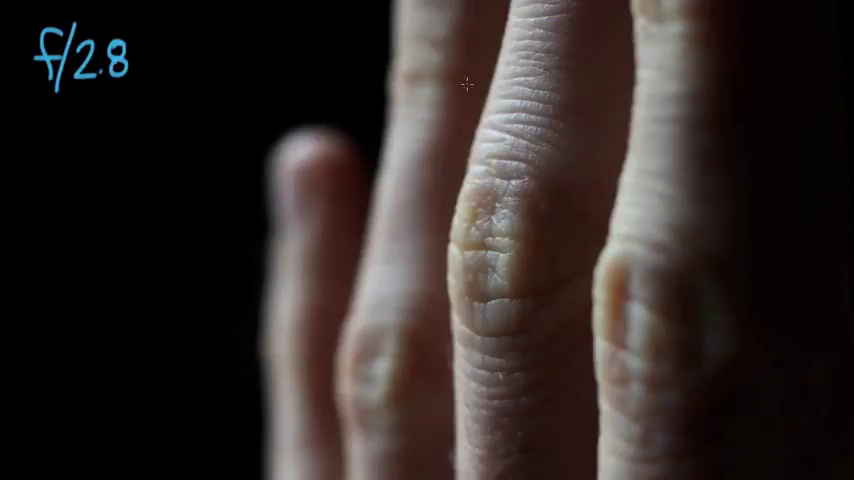
pyautogui.moveTo(446, 143)
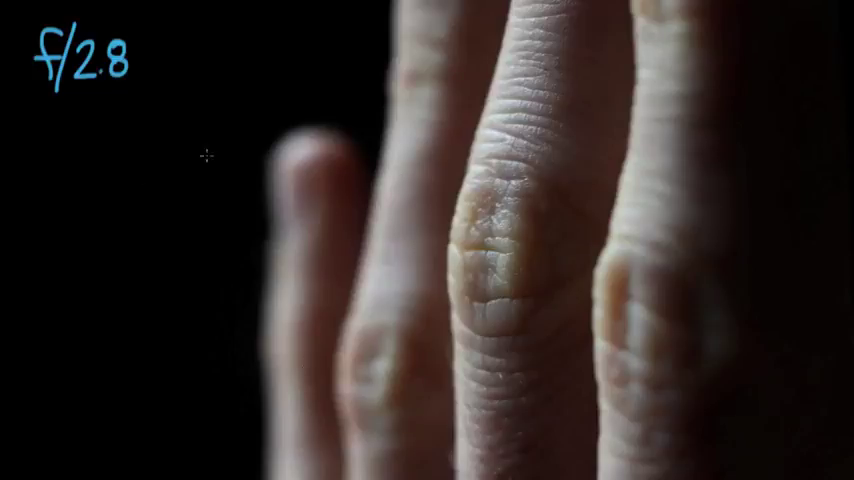
pyautogui.moveTo(469, 218)
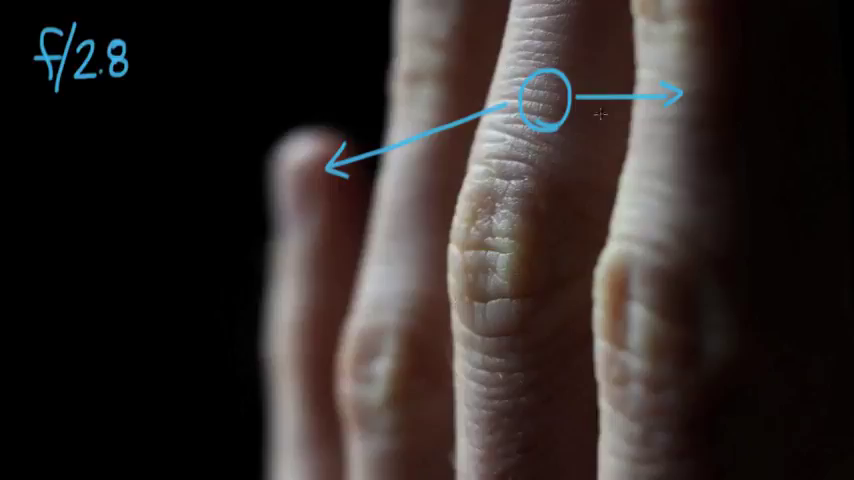
pyautogui.moveTo(512, 289)
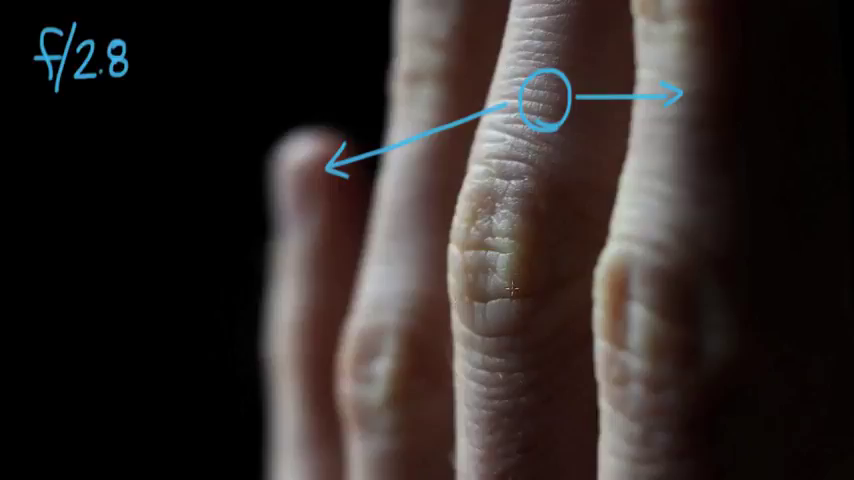
pyautogui.moveTo(822, 110)
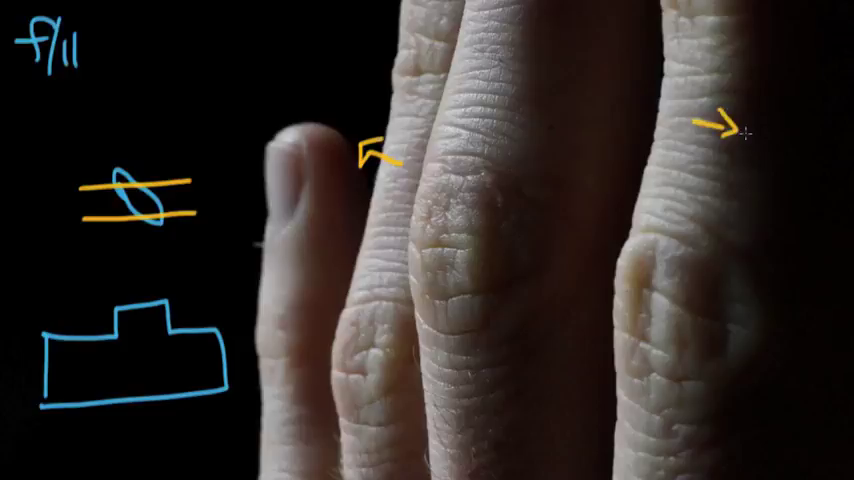
# - Draw orange vertical lines down the second and rightmost fingers of the f/11 photo
pyautogui.moveTo(410, 15); pyautogui.dragTo(418, 445)
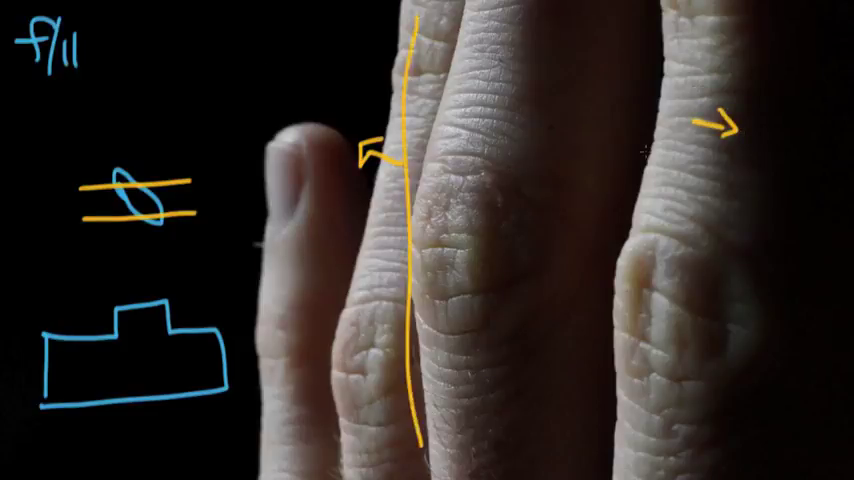
pyautogui.moveTo(680, 40); pyautogui.dragTo(678, 340)
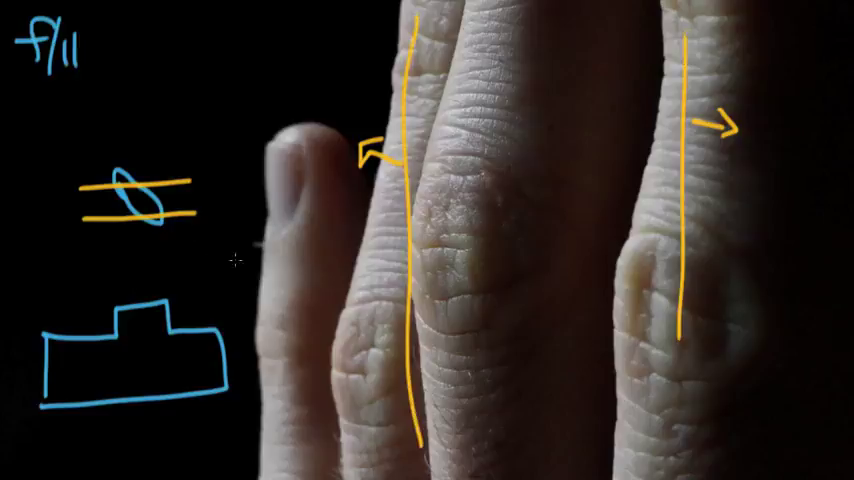
pyautogui.moveTo(222, 197)
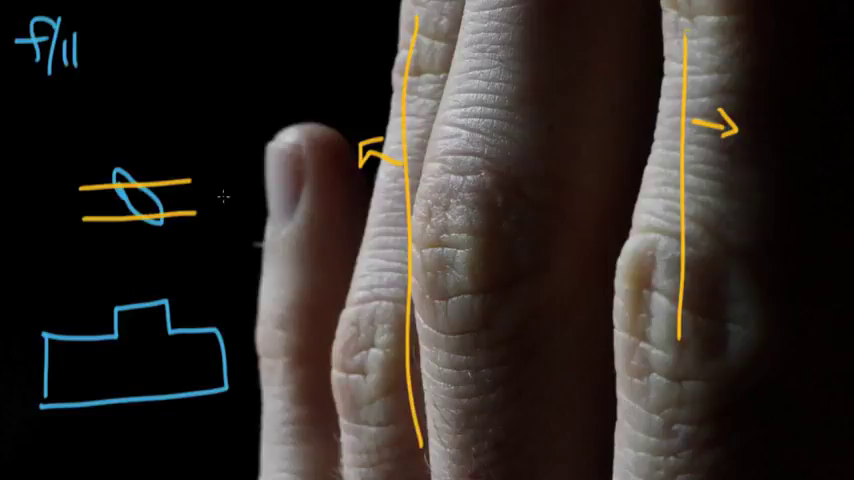
pyautogui.moveTo(111, 241)
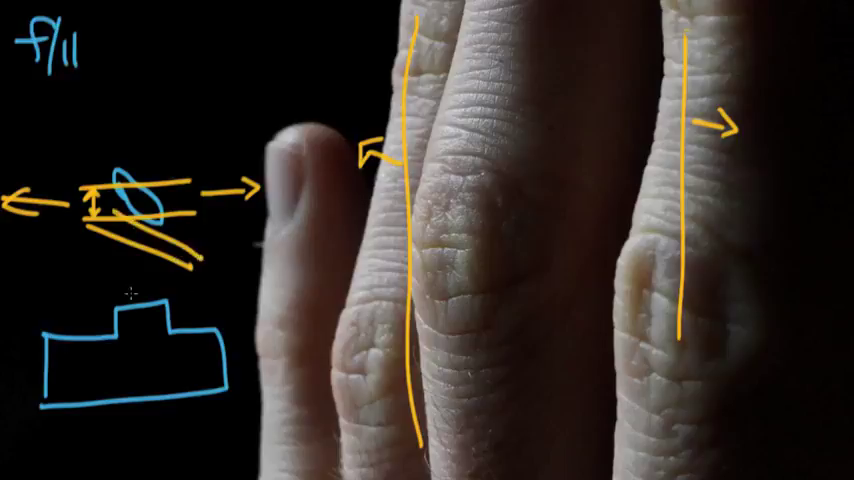
# - Draw short orange horizontal strokes inside the blue camera outline
pyautogui.moveTo(95, 385); pyautogui.dragTo(125, 380)
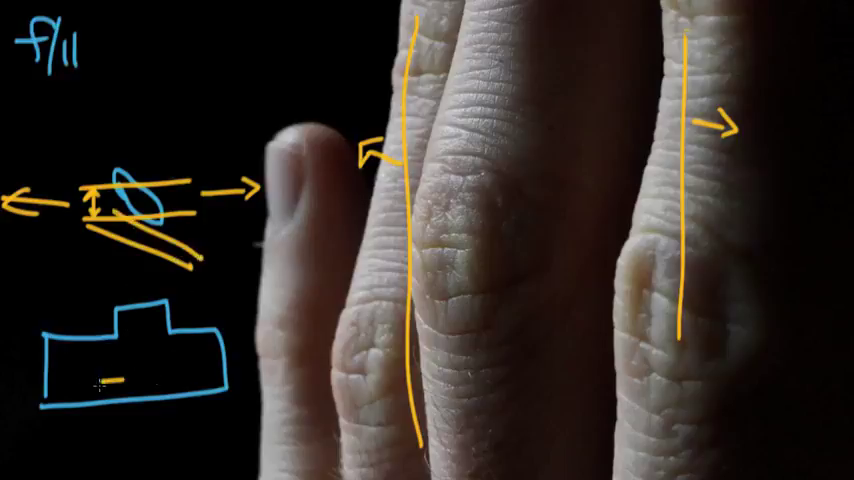
pyautogui.moveTo(95, 385); pyautogui.dragTo(200, 385)
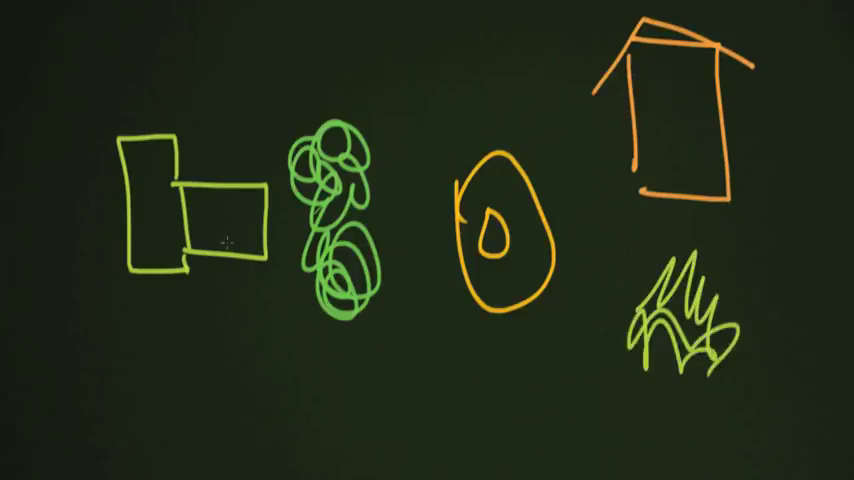
# - Draw a pink field-of-view line from the camera and a vertical mark on the face
pyautogui.moveTo(273, 178); pyautogui.dragTo(460, 110)
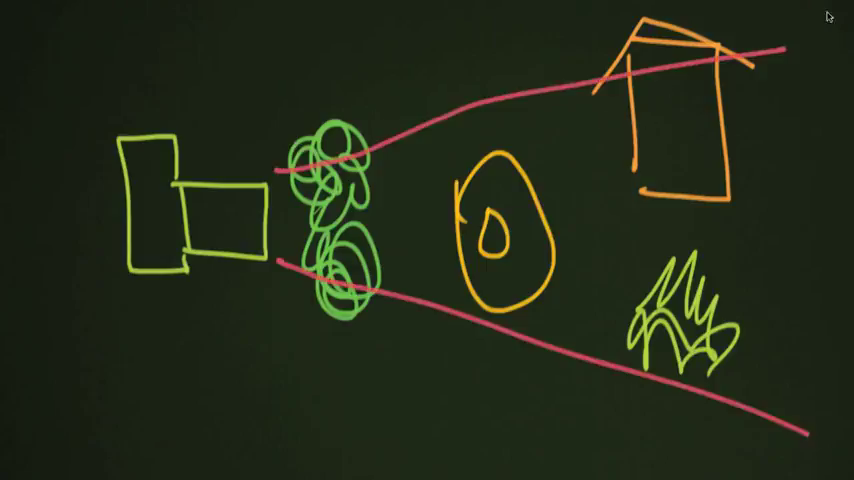
pyautogui.moveTo(488, 195); pyautogui.dragTo(488, 265)
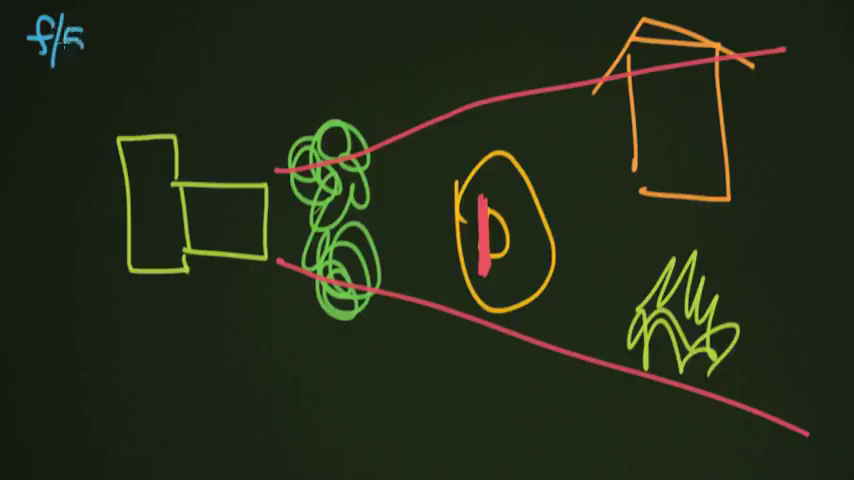
# - Enter the '6' of the f/5.6 label and the '30th' boundary label text
pyautogui.write('6')
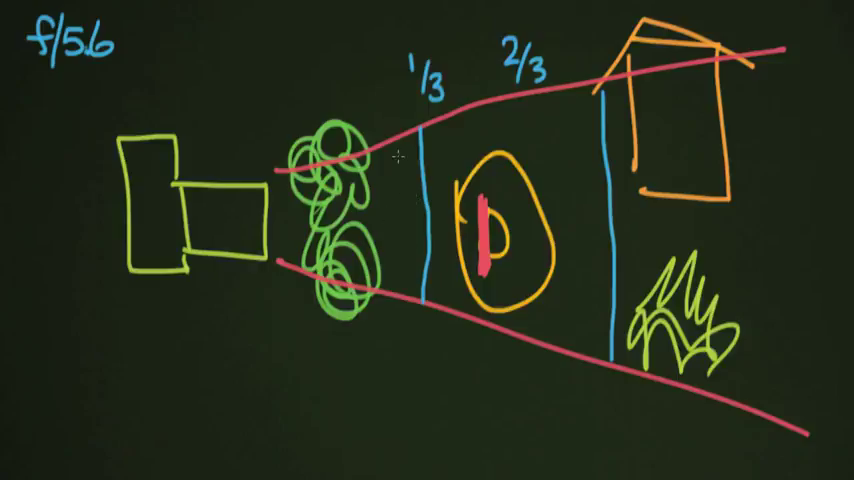
pyautogui.moveTo(430, 172)
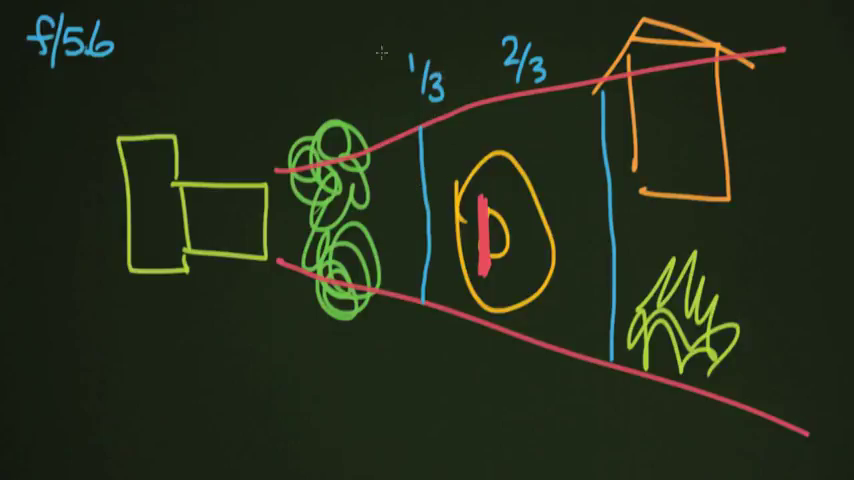
pyautogui.write('30th')
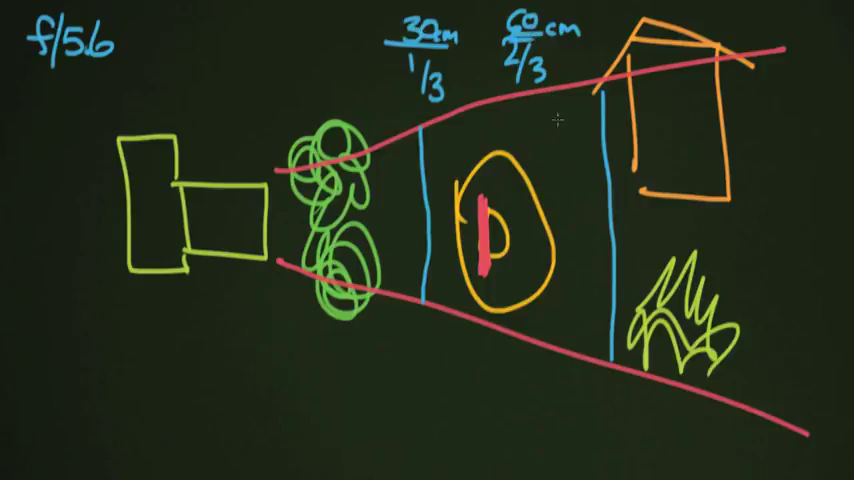
pyautogui.moveTo(455, 367)
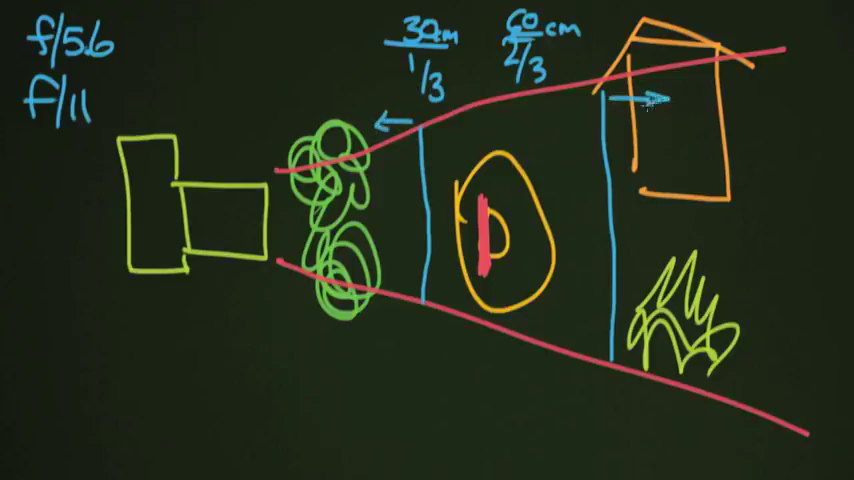
# - Draw blue focus boundaries behind the house and by the bushes, and mark the face
pyautogui.moveTo(685, 70); pyautogui.dragTo(705, 450)
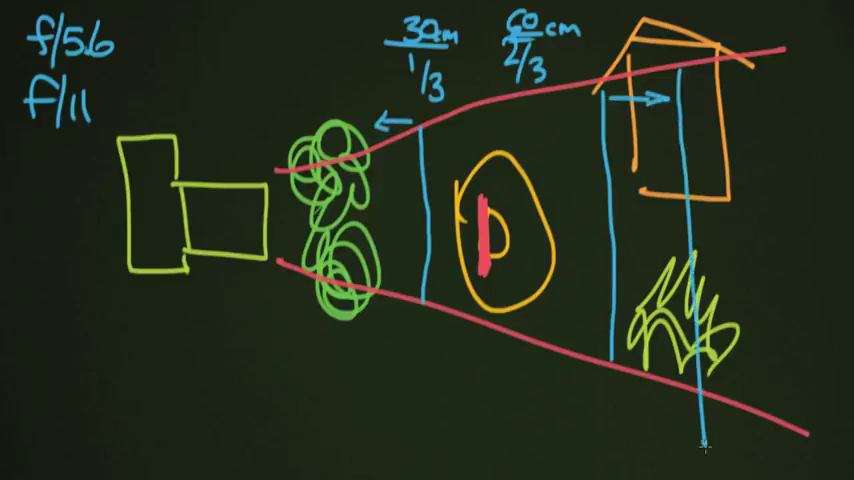
pyautogui.moveTo(388, 155); pyautogui.dragTo(382, 295)
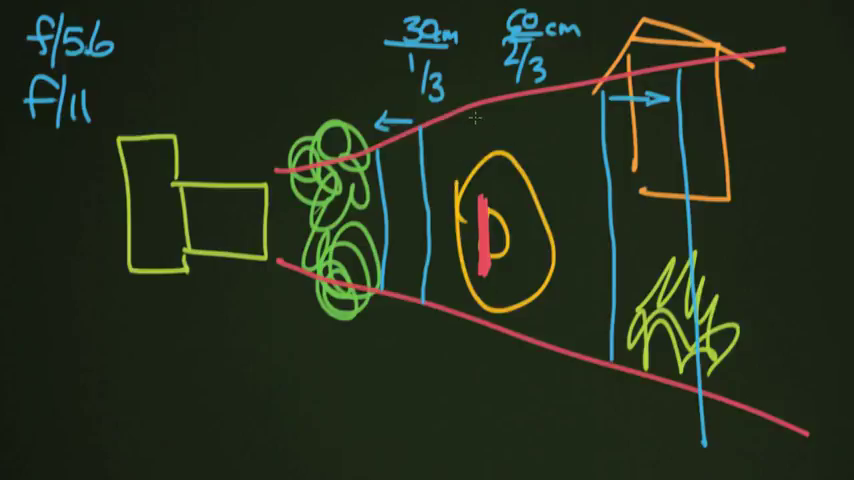
pyautogui.moveTo(480, 215); pyautogui.dragTo(495, 245)
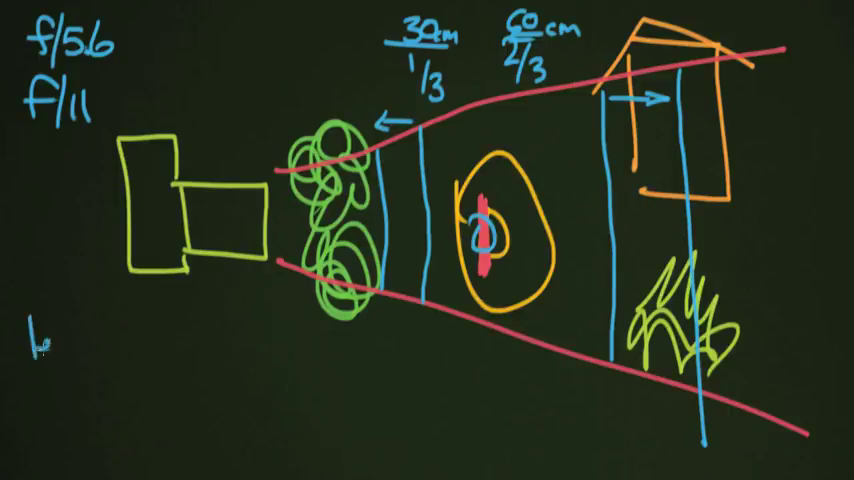
# - Write 'length (focal) "zoom"' beneath the lens diagram
pyautogui.write('length')
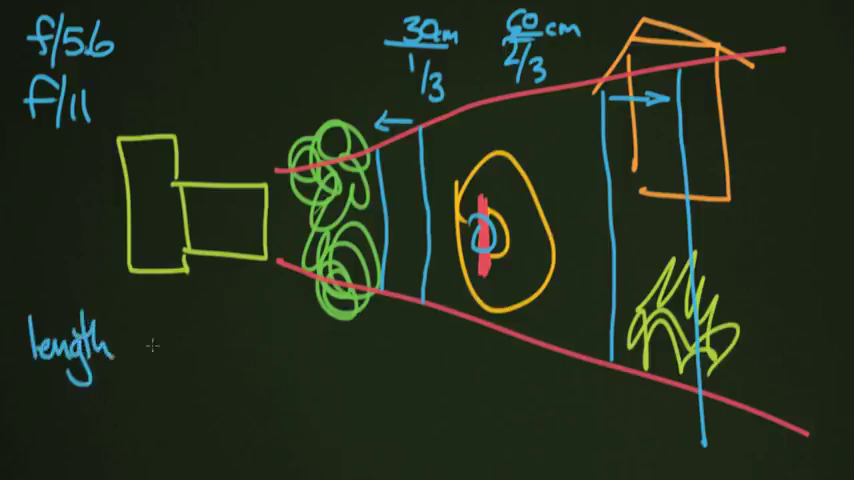
pyautogui.write('f')
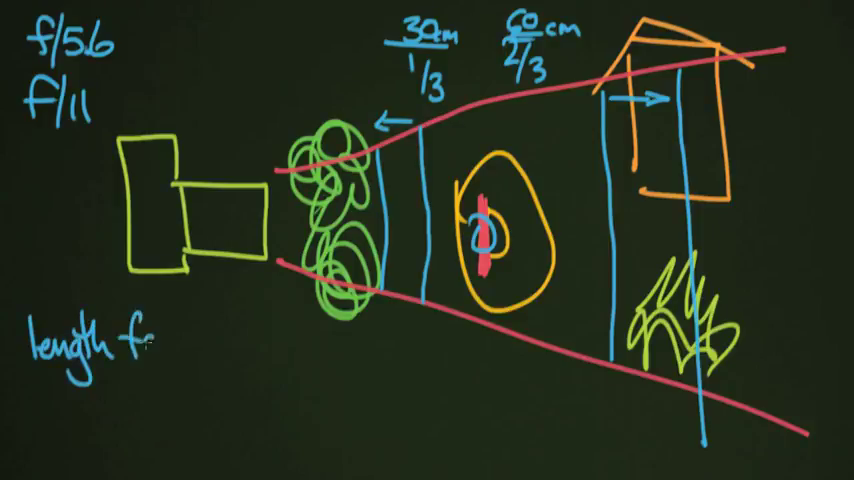
pyautogui.write('focal) 2')
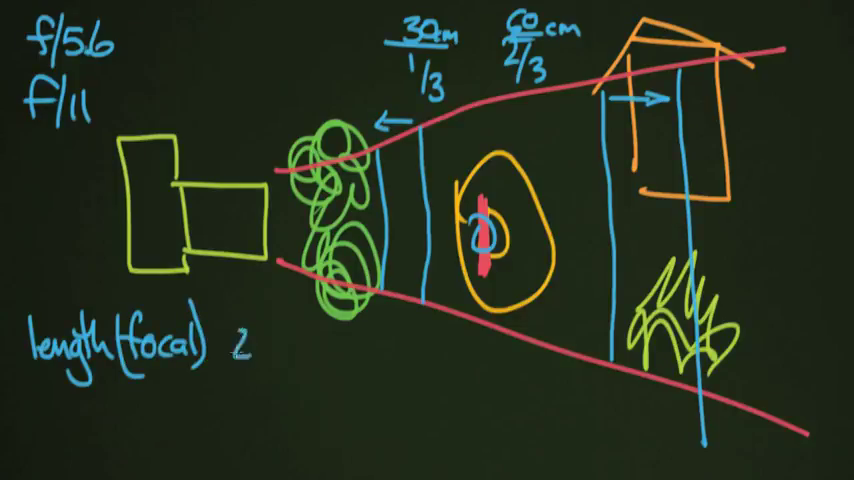
pyautogui.write('zoom"')
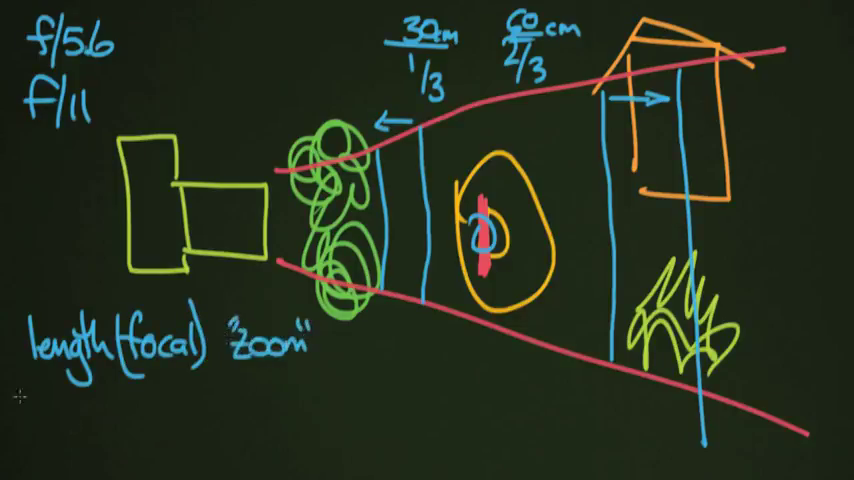
# - Add 'f/stop' and 'distance to subject' below the focal length entry
pyautogui.write('f/')
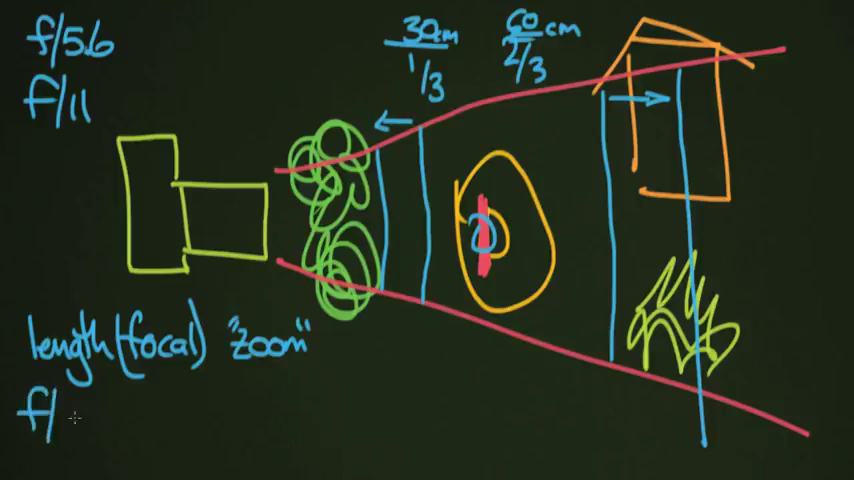
pyautogui.write('stop')
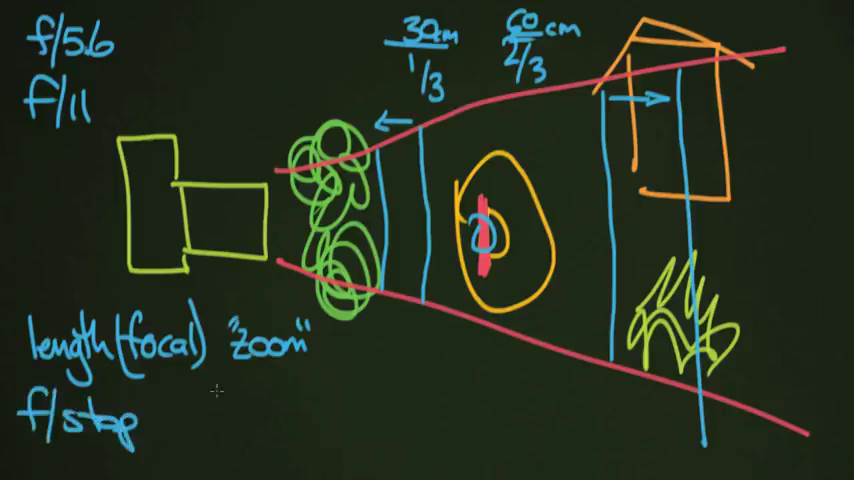
pyautogui.write('d')
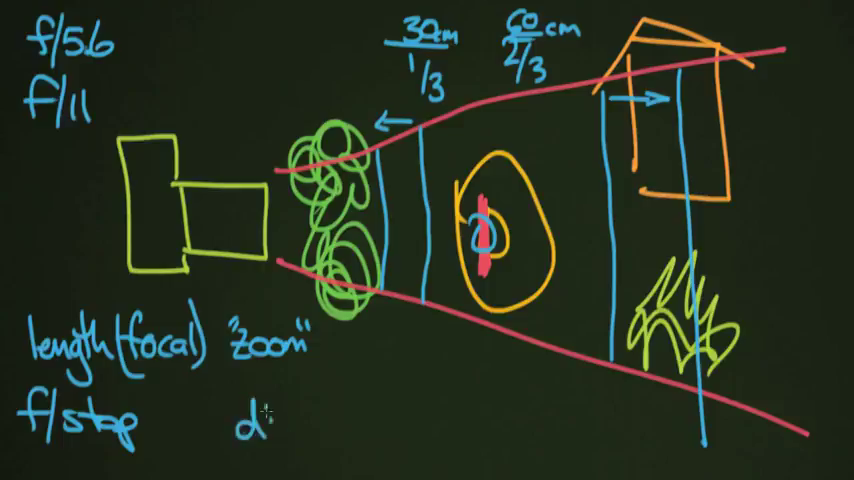
pyautogui.write('istance')
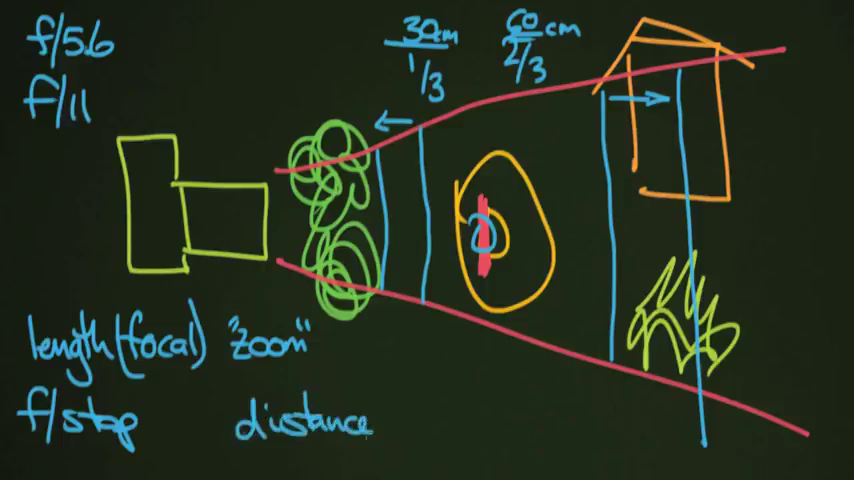
pyautogui.write('to sub')
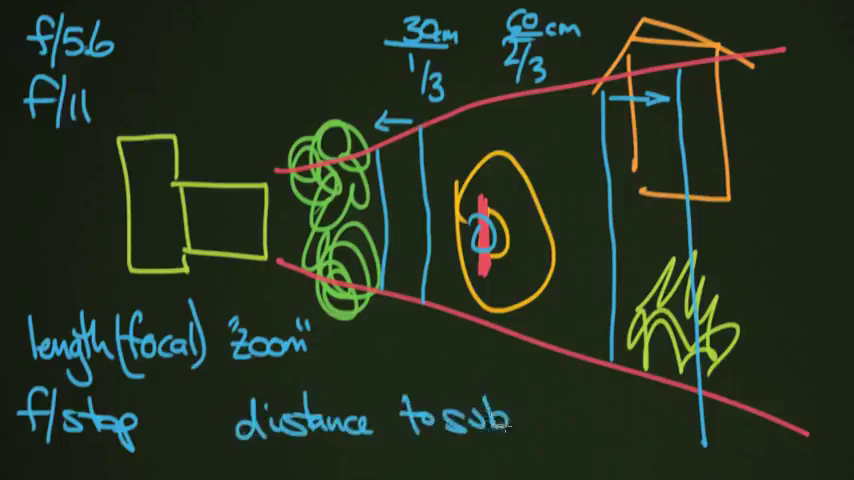
pyautogui.write('ject')
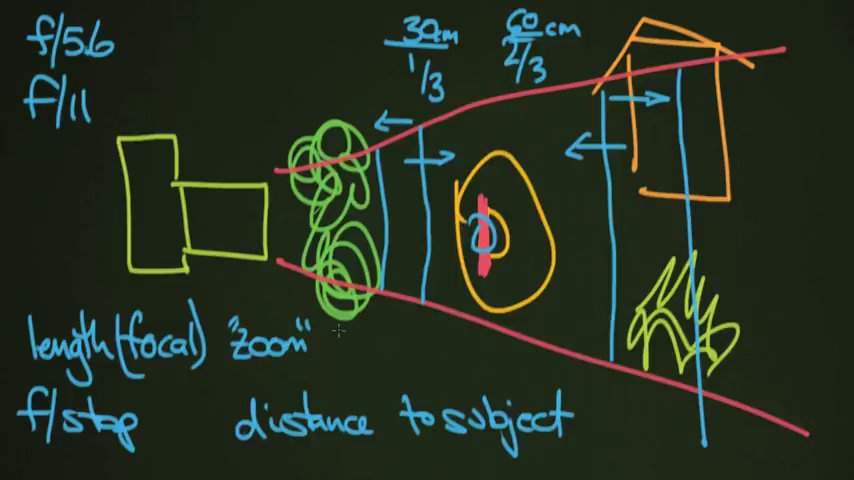
pyautogui.moveTo(466, 204)
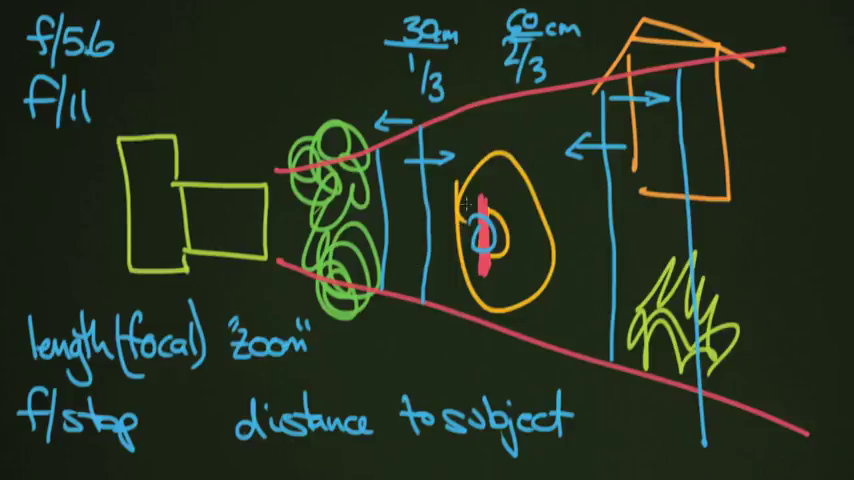
pyautogui.moveTo(96, 78)
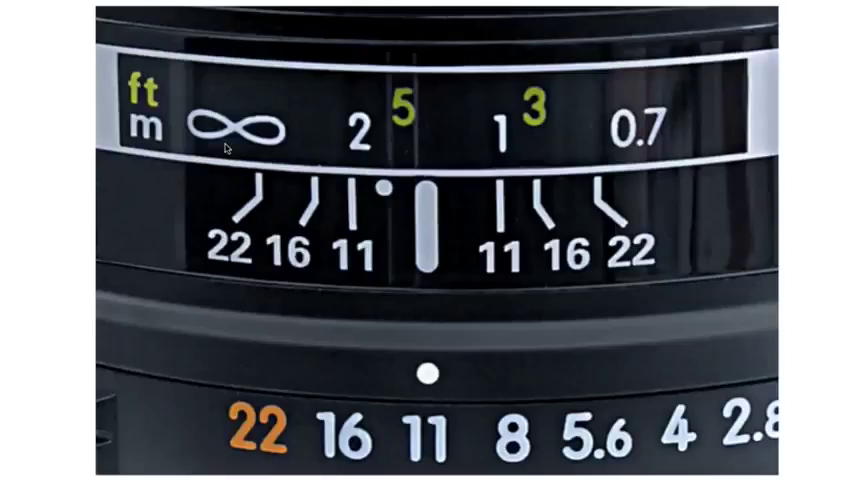
pyautogui.moveTo(824, 78)
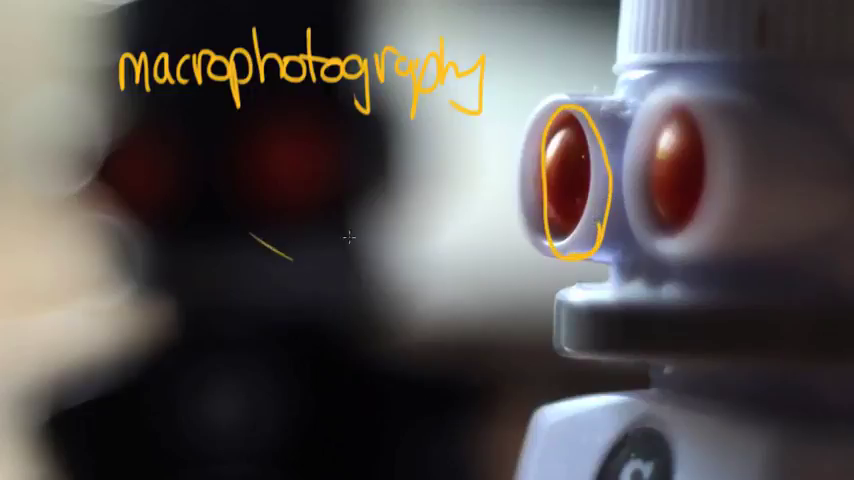
# - Draw an orange double-headed arrow linking the blurred background robot to the sharp robot
pyautogui.moveTo(255, 240); pyautogui.dragTo(535, 295)
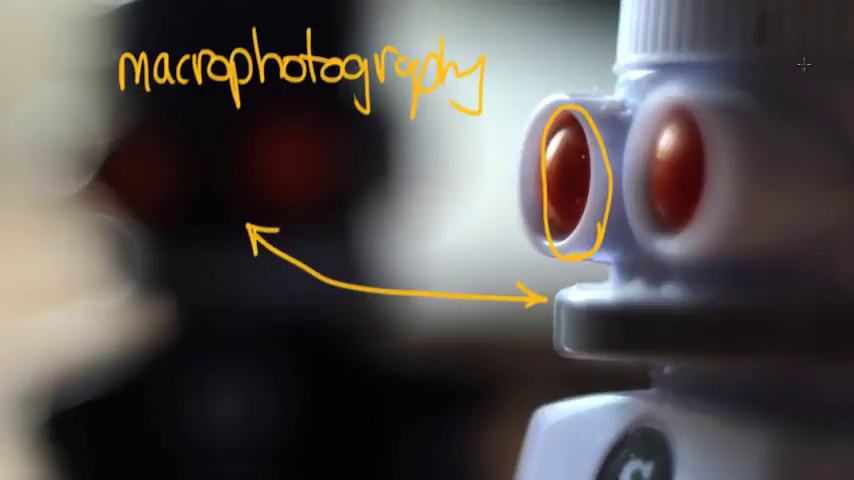
pyautogui.moveTo(218, 291)
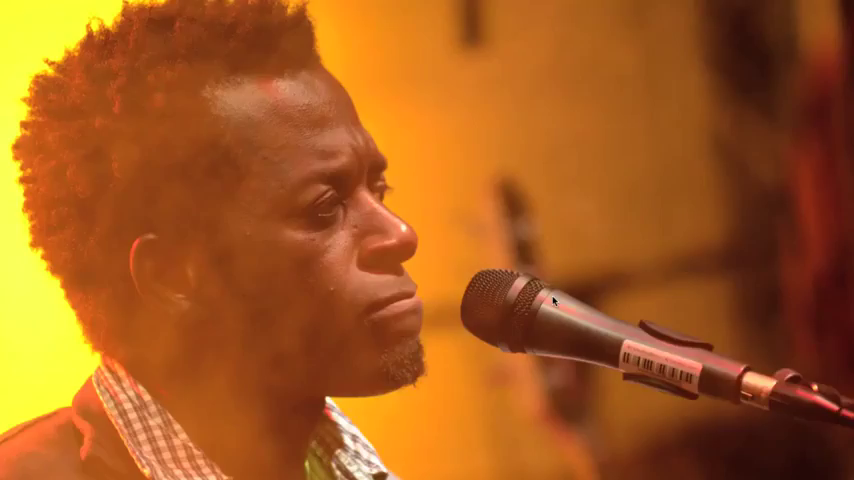
pyautogui.moveTo(787, 106)
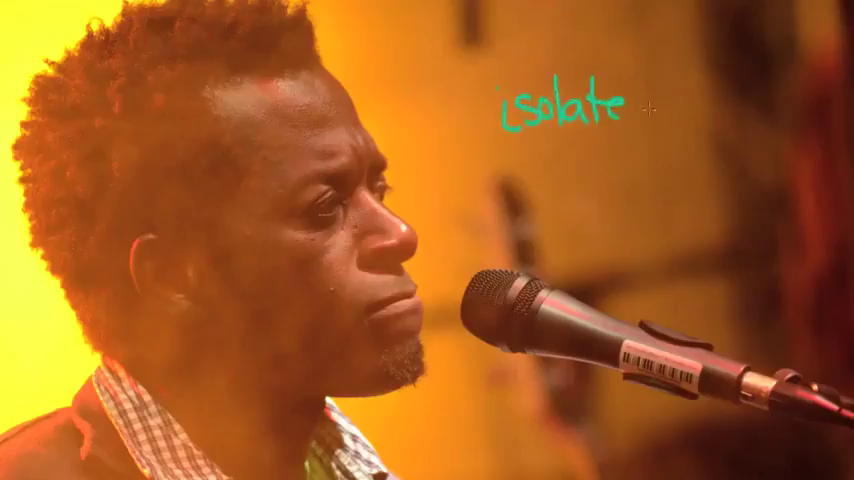
# - Enter the text 'So' on the slide
pyautogui.write('So')
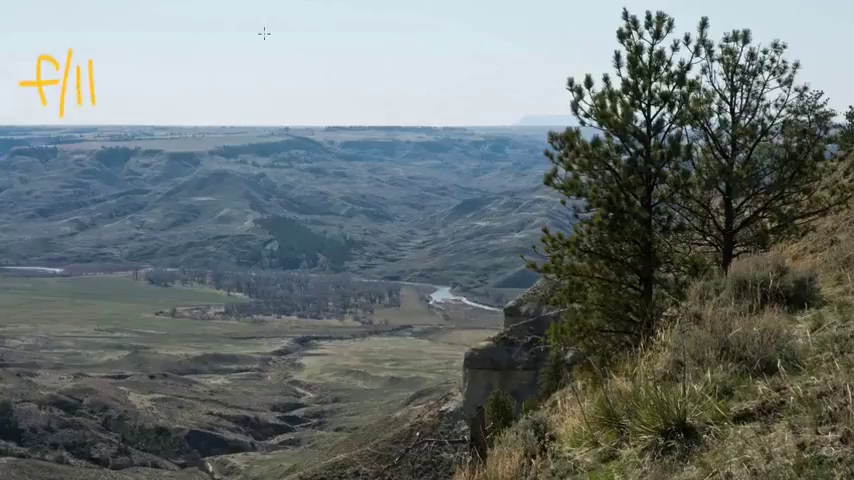
pyautogui.moveTo(320, 203)
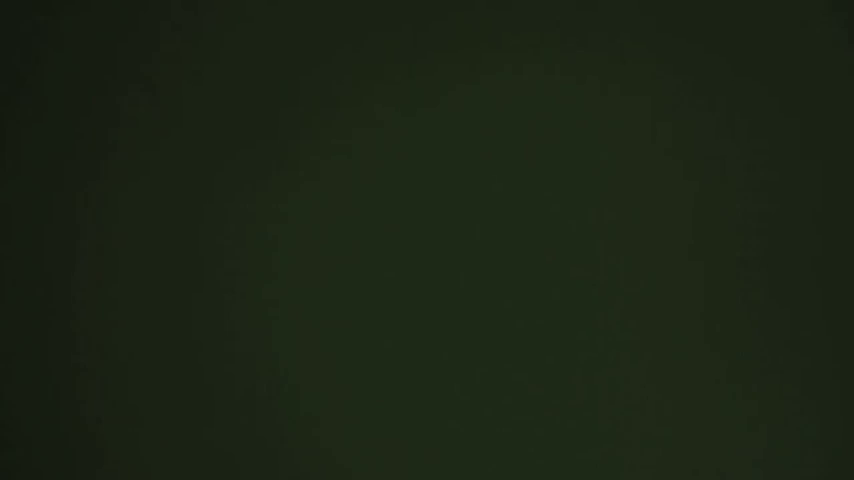
pyautogui.moveTo(280, 210)
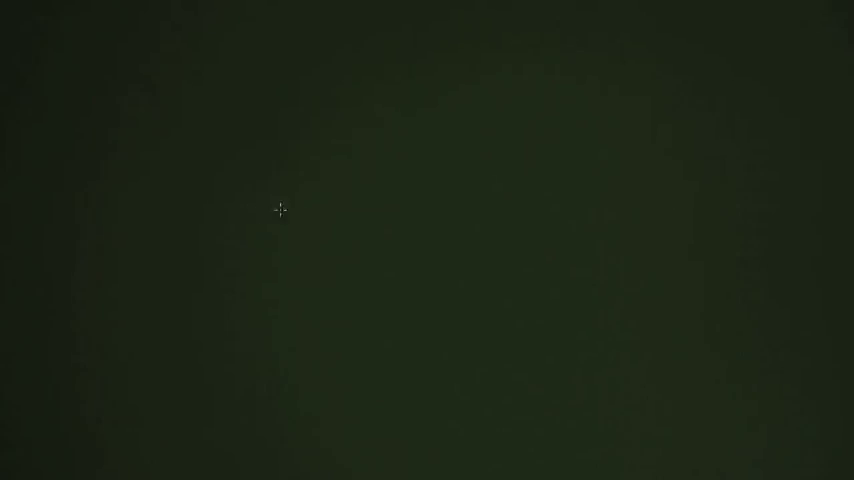